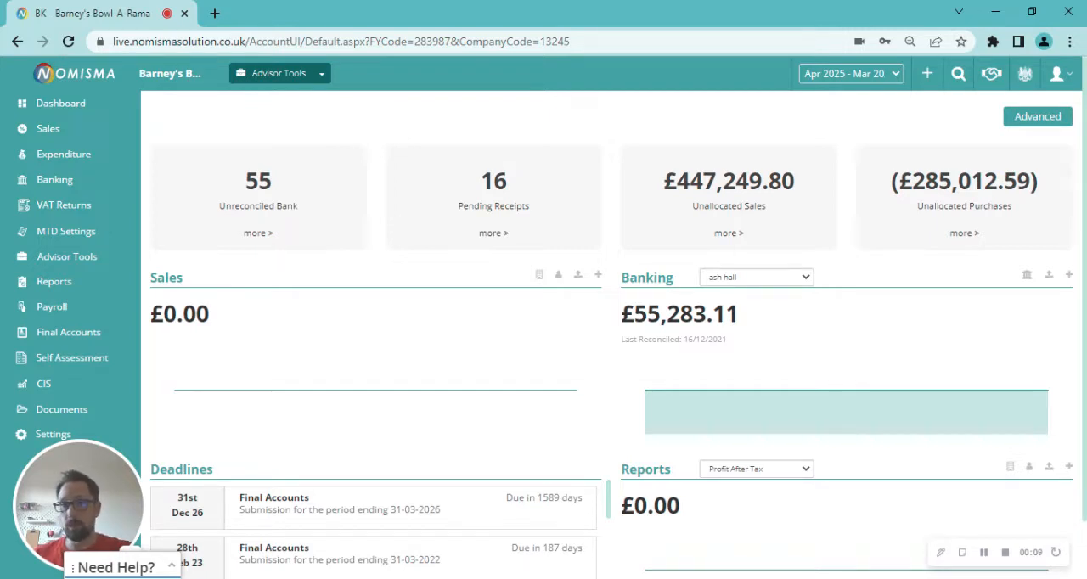
mouse_move(258, 195)
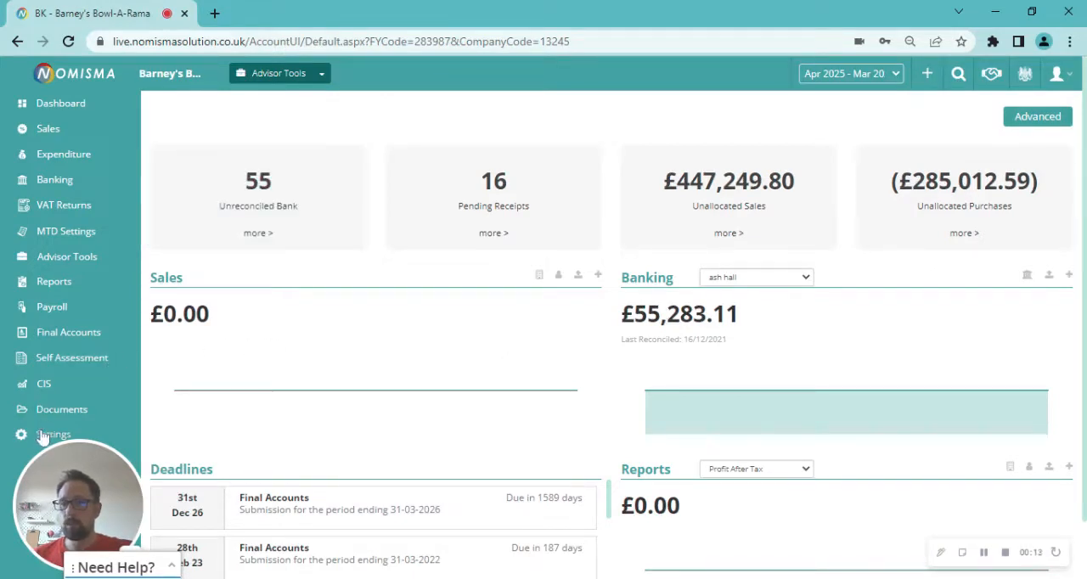
- Head to the Settings area from the Barney's Bowl-A-Rama dashboard
click(53, 435)
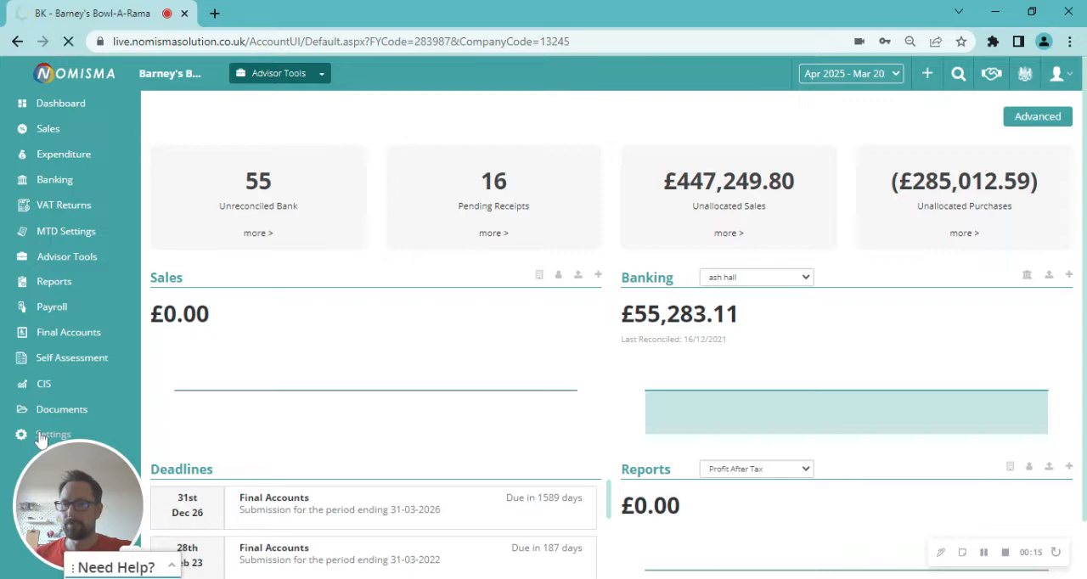
click(54, 435)
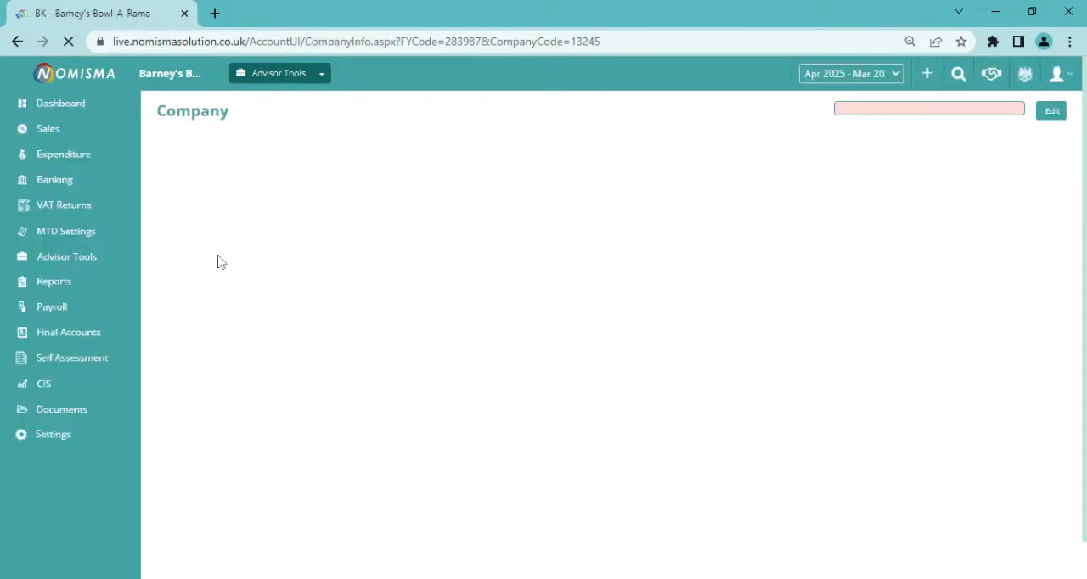
mouse_move(398, 258)
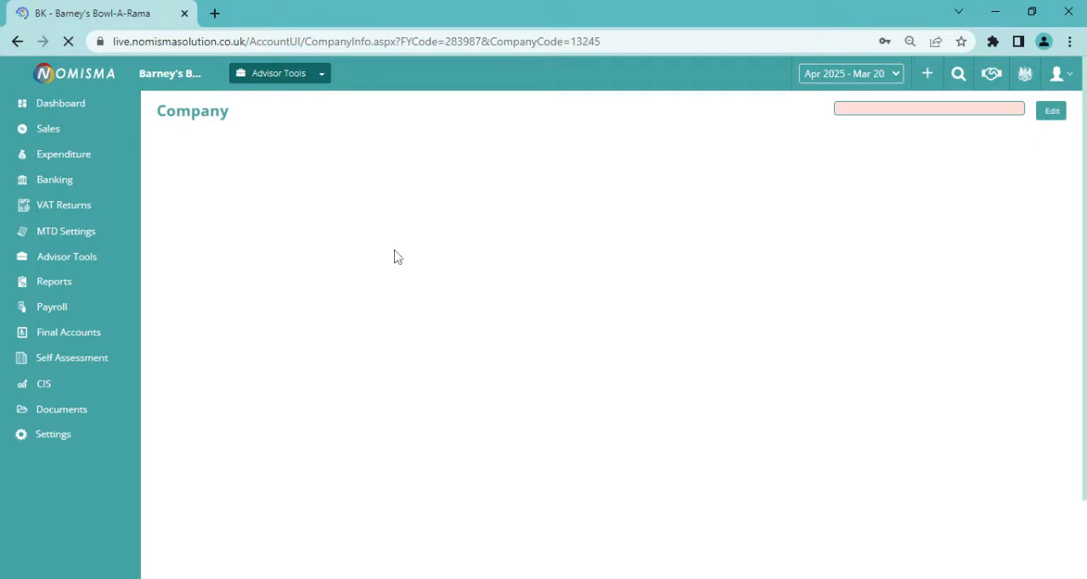
mouse_move(277, 195)
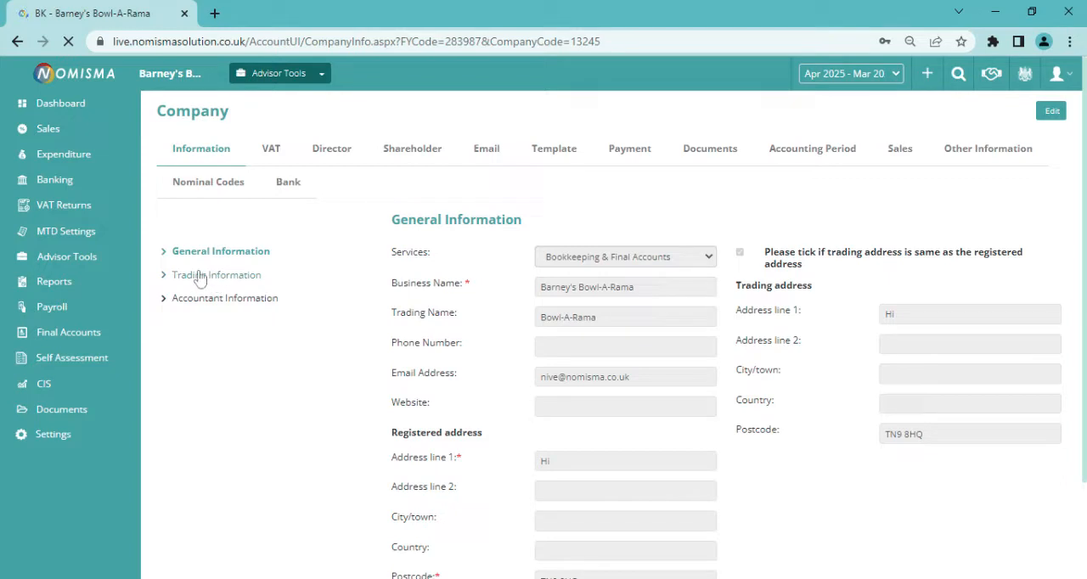
click(229, 299)
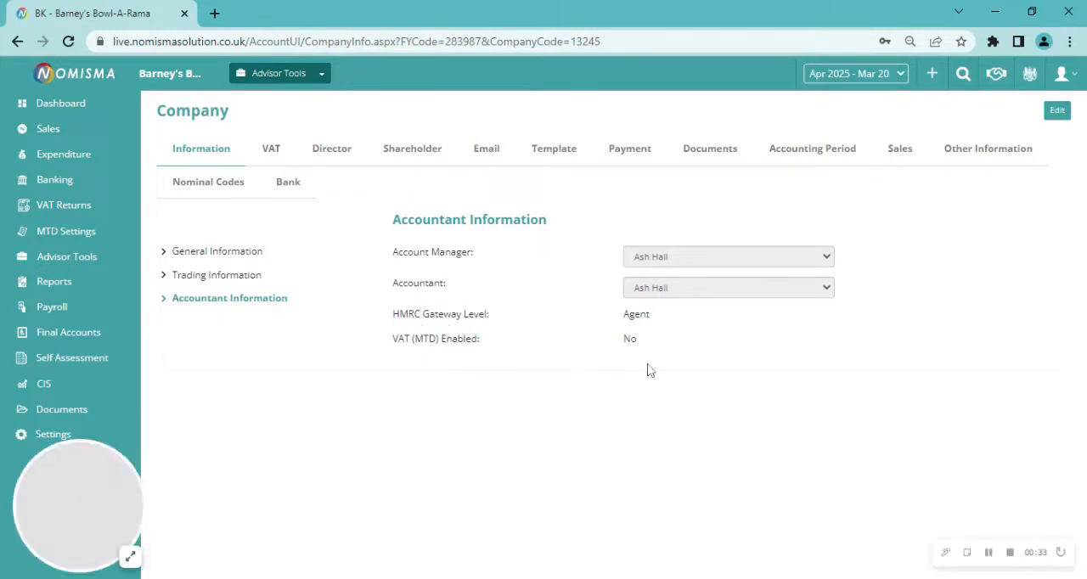
mouse_move(486, 357)
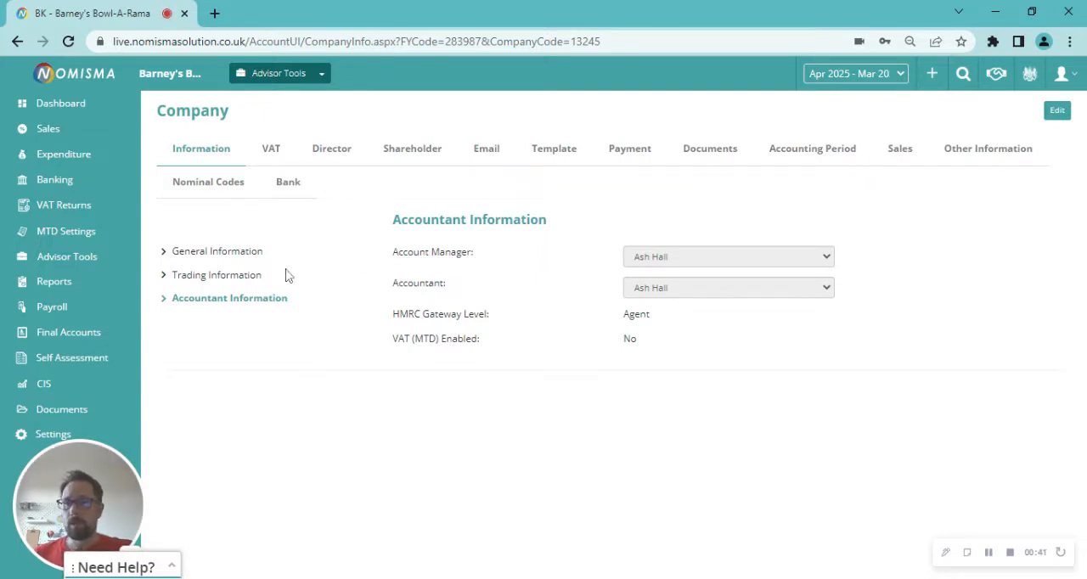
mouse_move(217, 275)
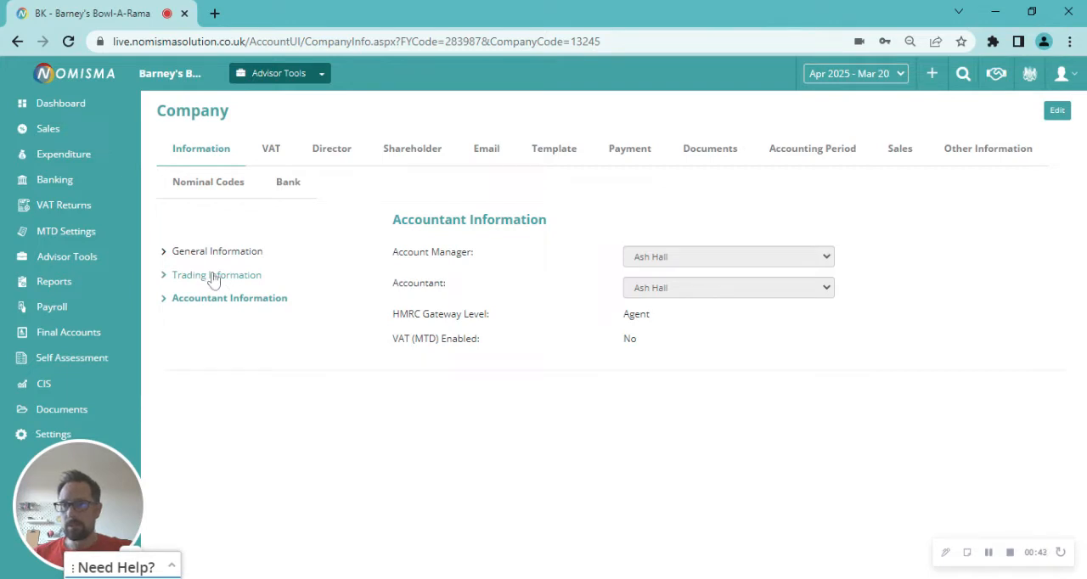
- Edit the Trading Information and enter HMRC username 'Homer.Simpson' with its password
click(218, 276)
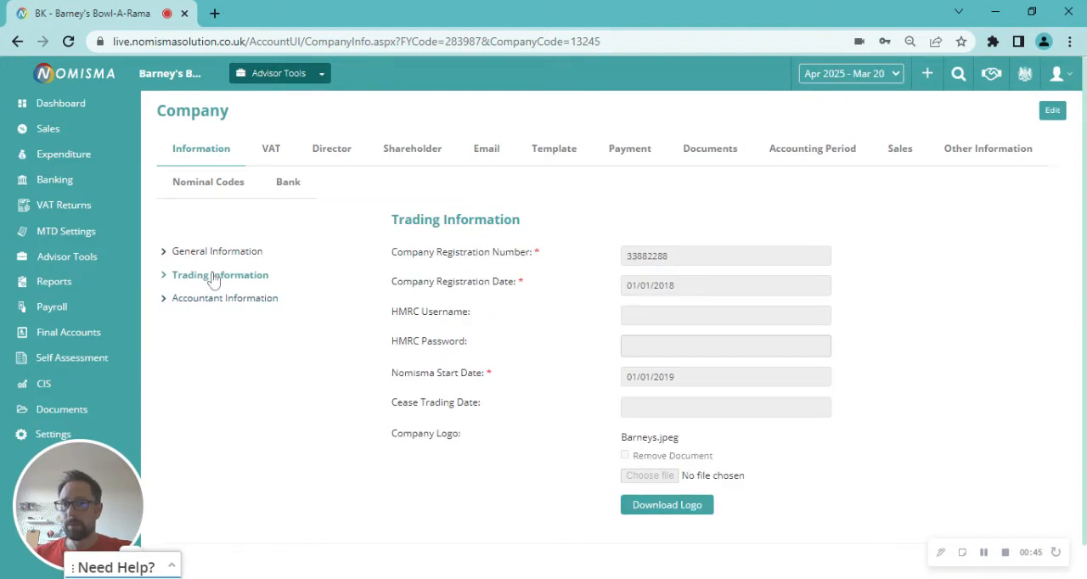
mouse_move(988, 193)
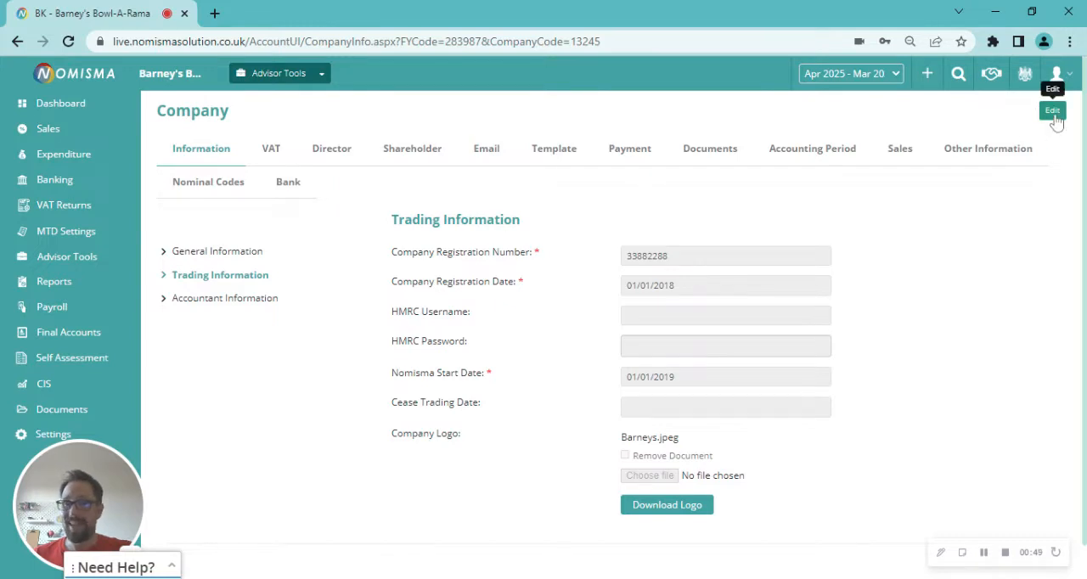
click(1054, 111)
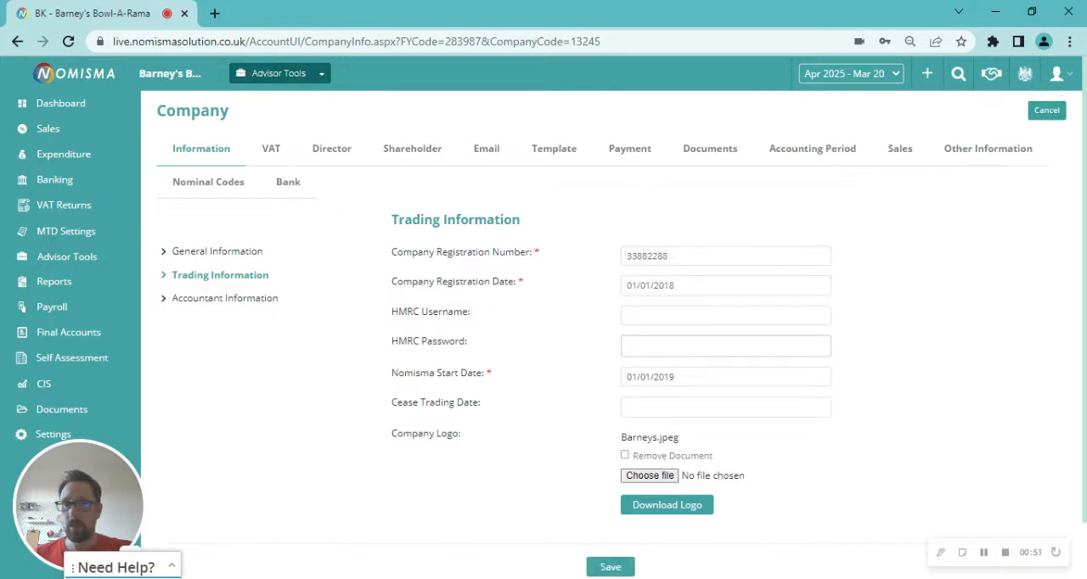
click(725, 316)
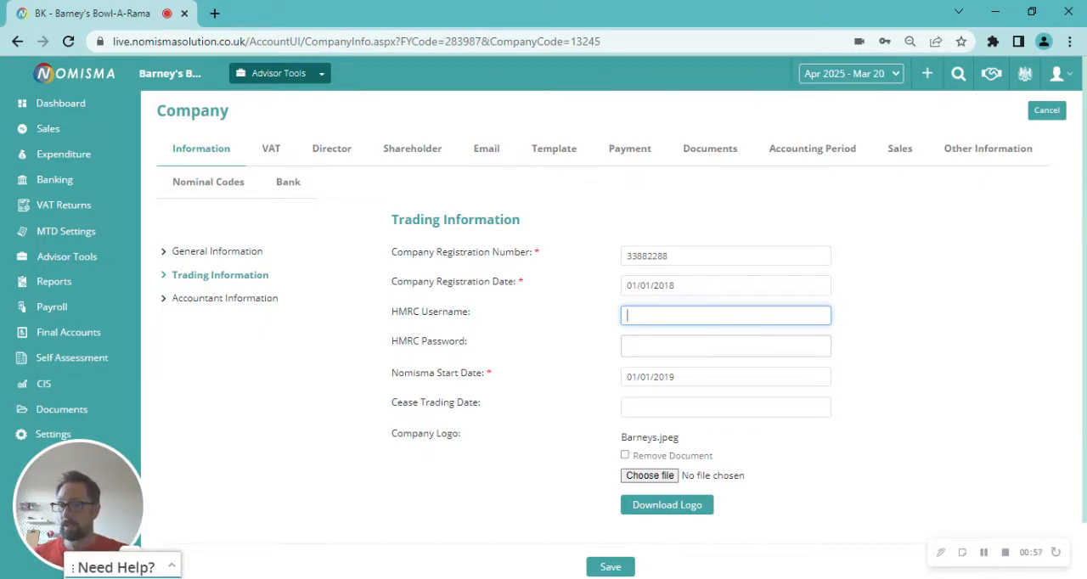
text(H)
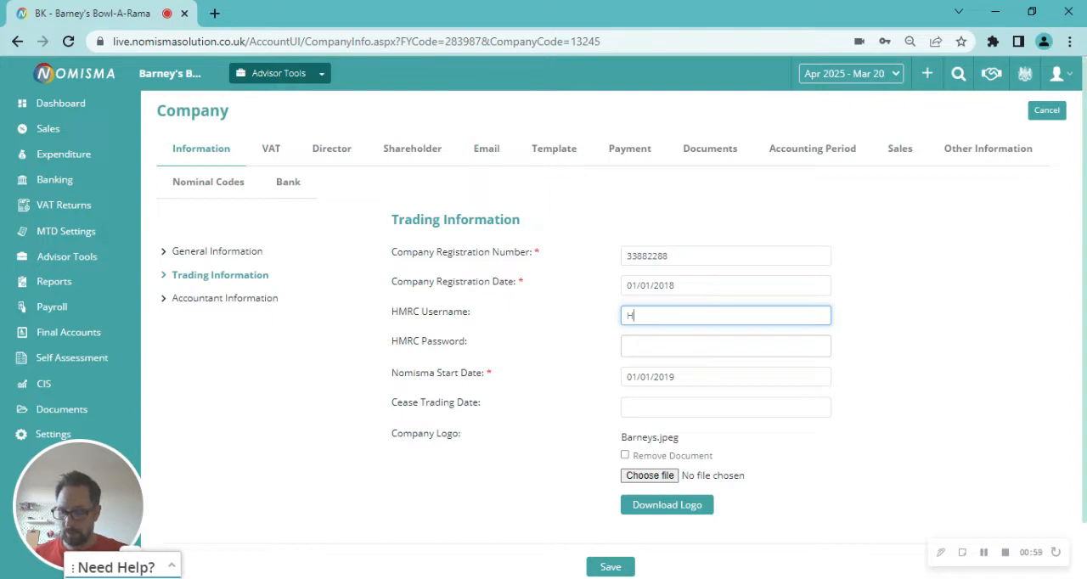
text(omer.)
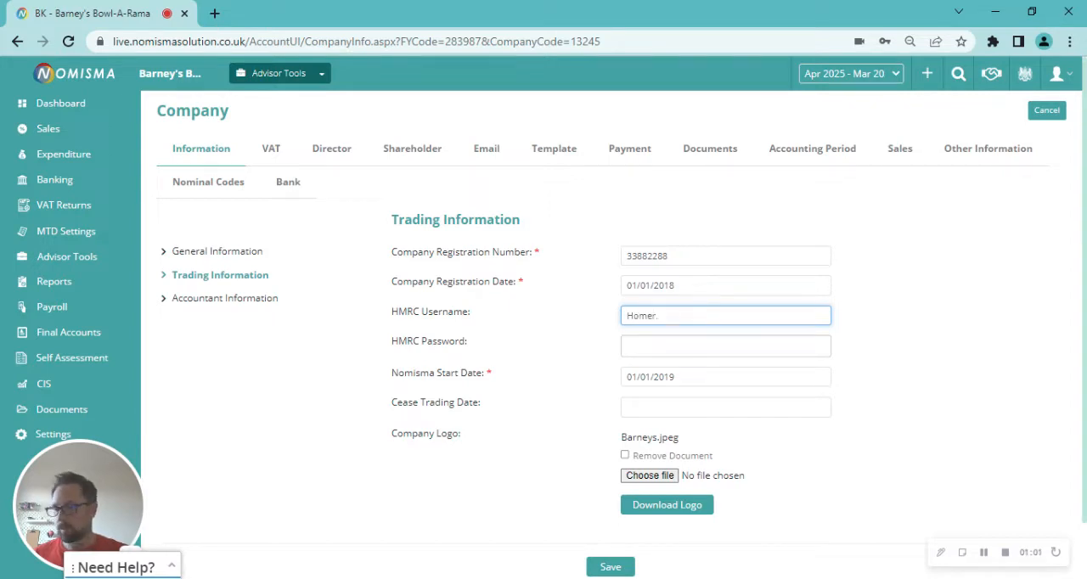
text(Simpson)
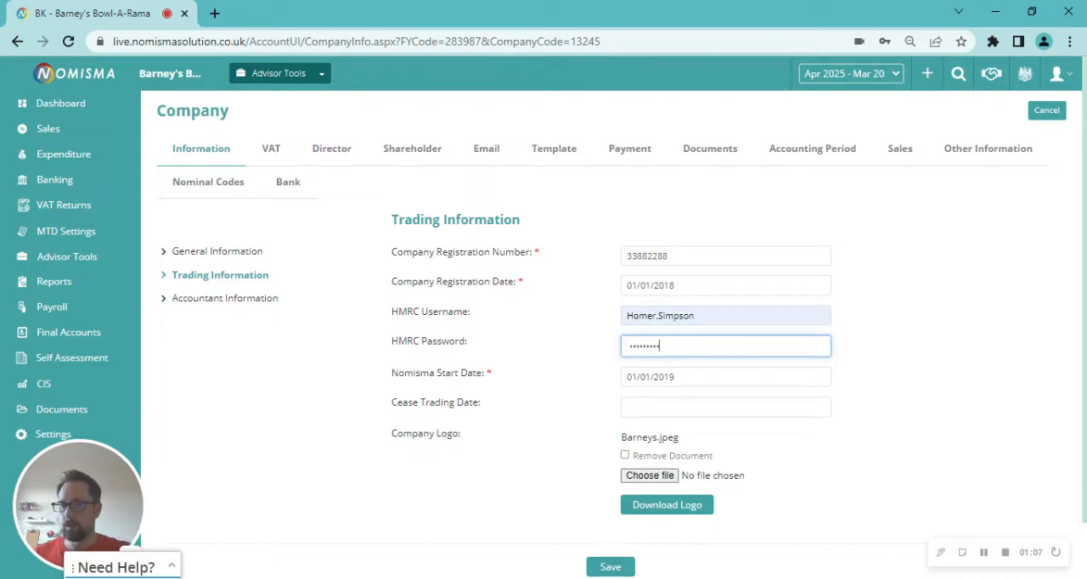
scroll(down, 3)
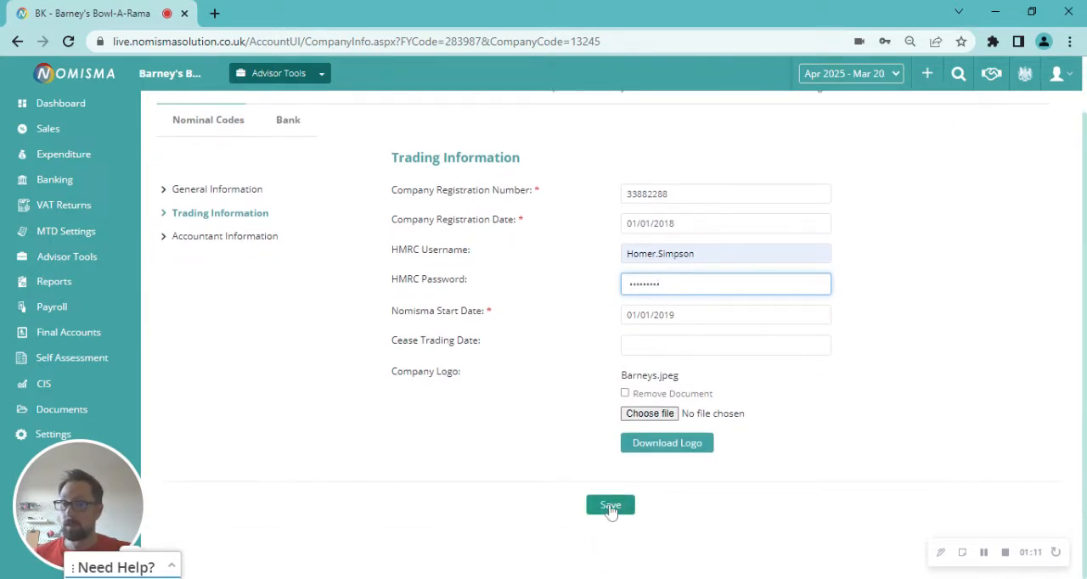
- Save the HMRC login details and get Nomisma's success confirmation
click(609, 504)
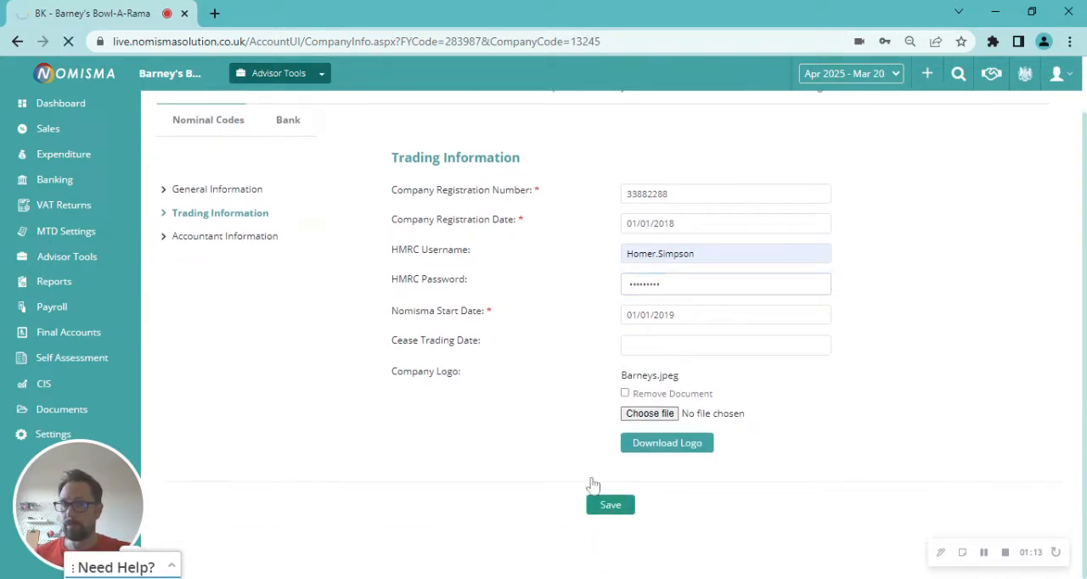
mouse_move(536, 397)
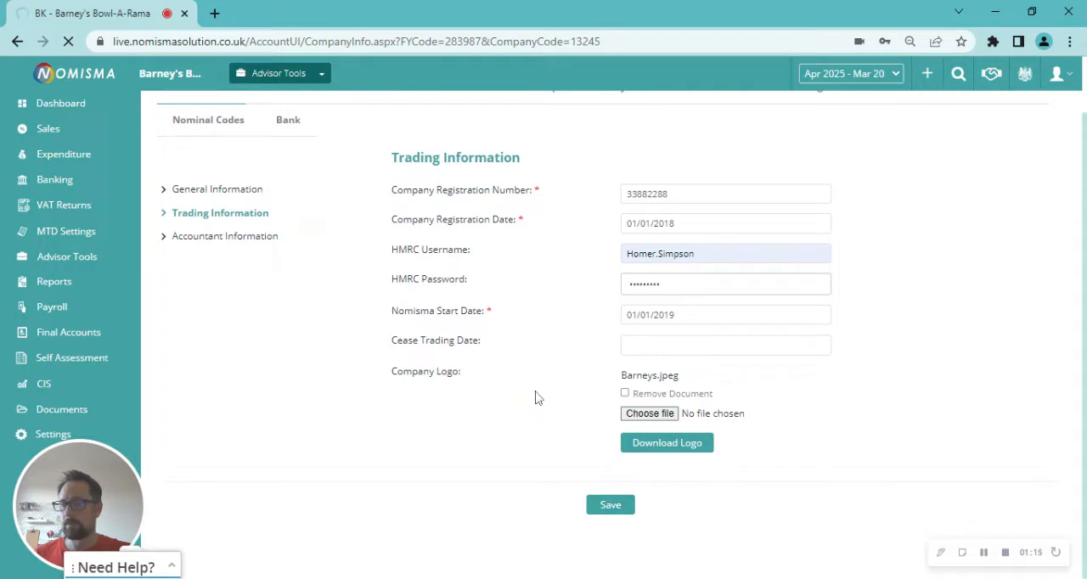
mouse_move(530, 328)
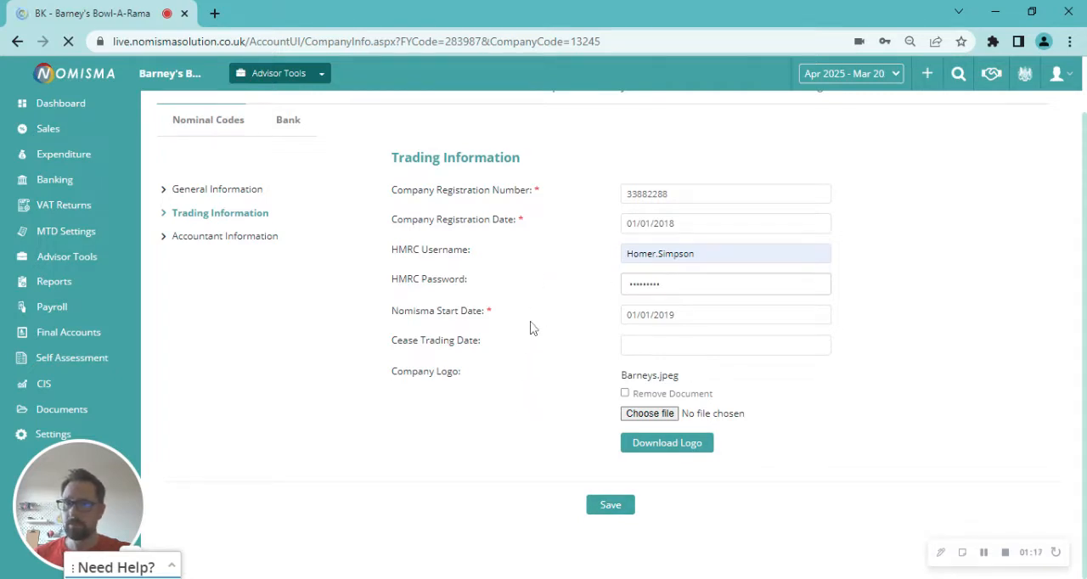
click(610, 504)
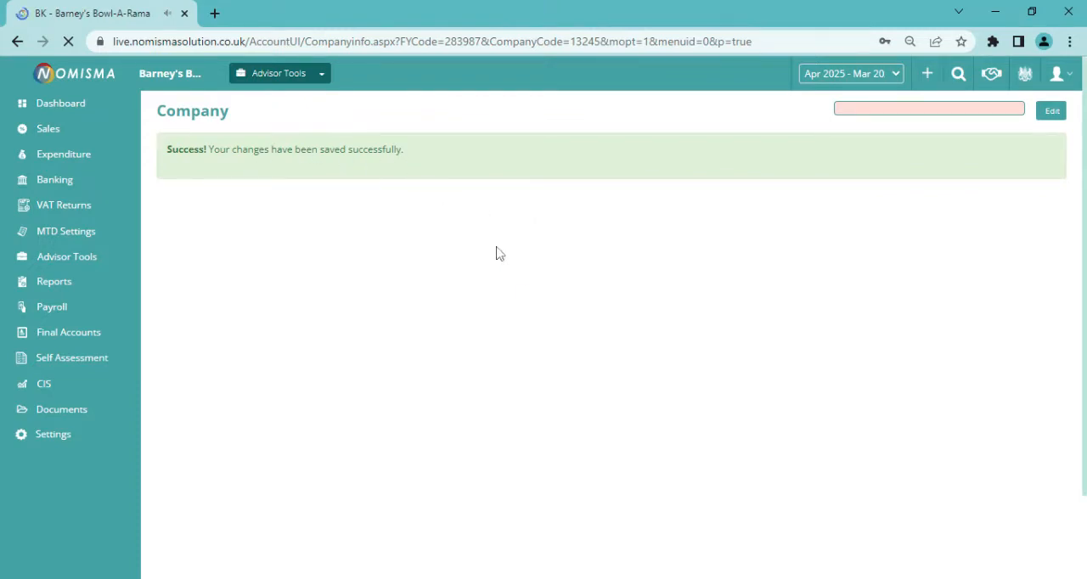
mouse_move(408, 247)
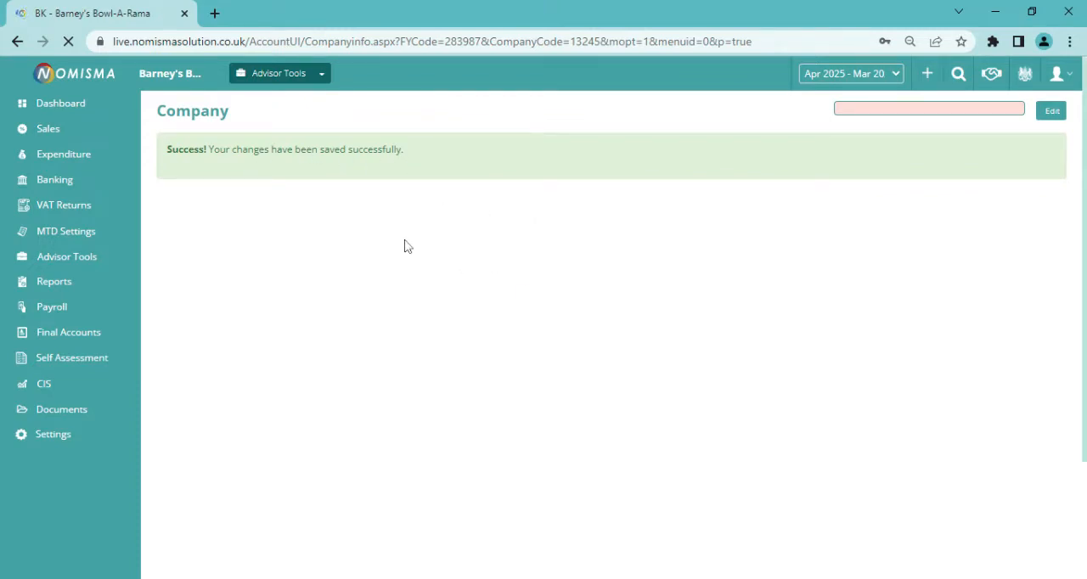
mouse_move(475, 295)
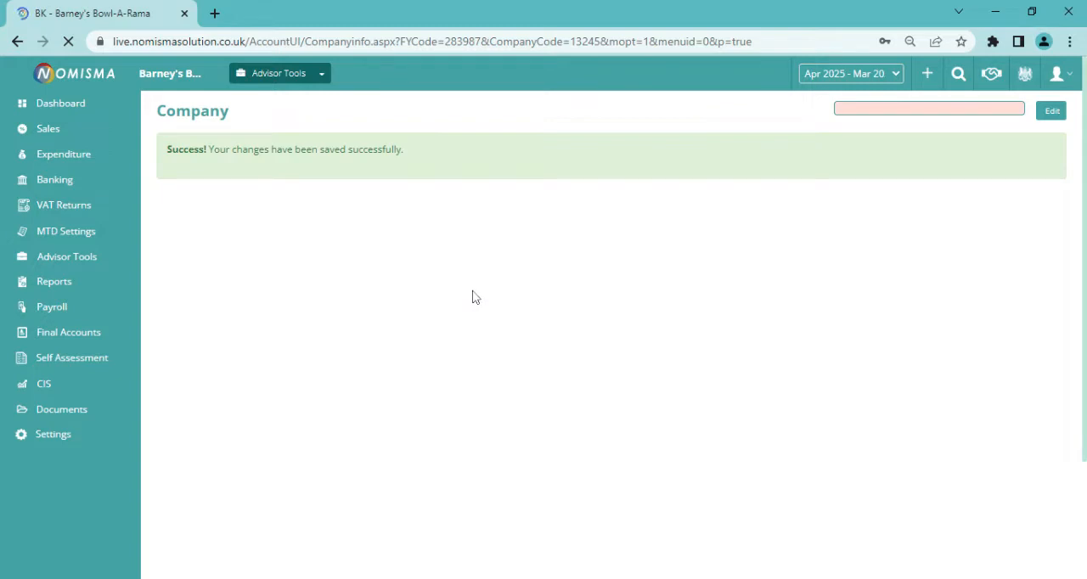
mouse_move(414, 251)
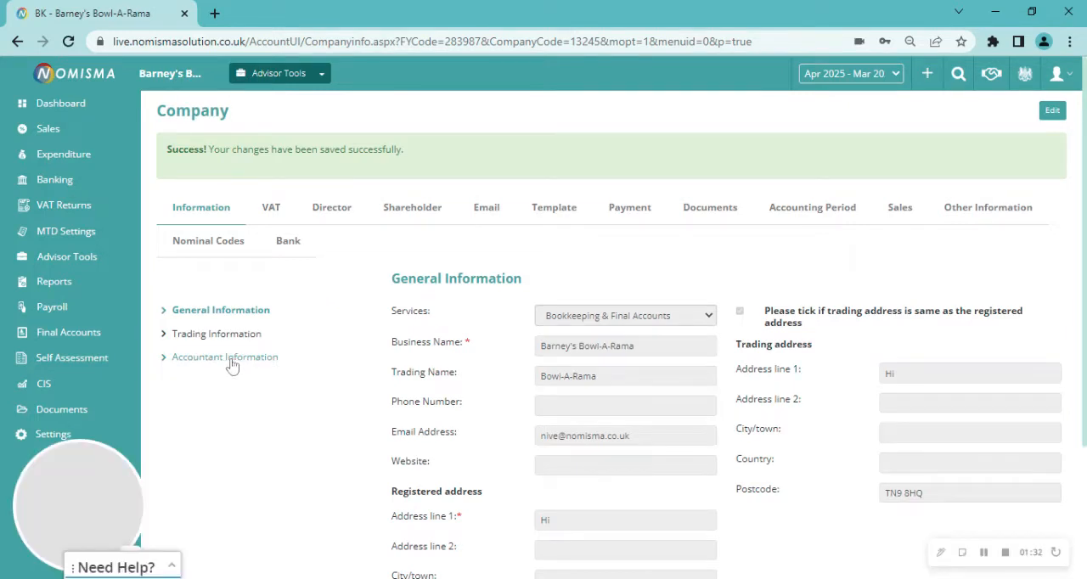
click(225, 356)
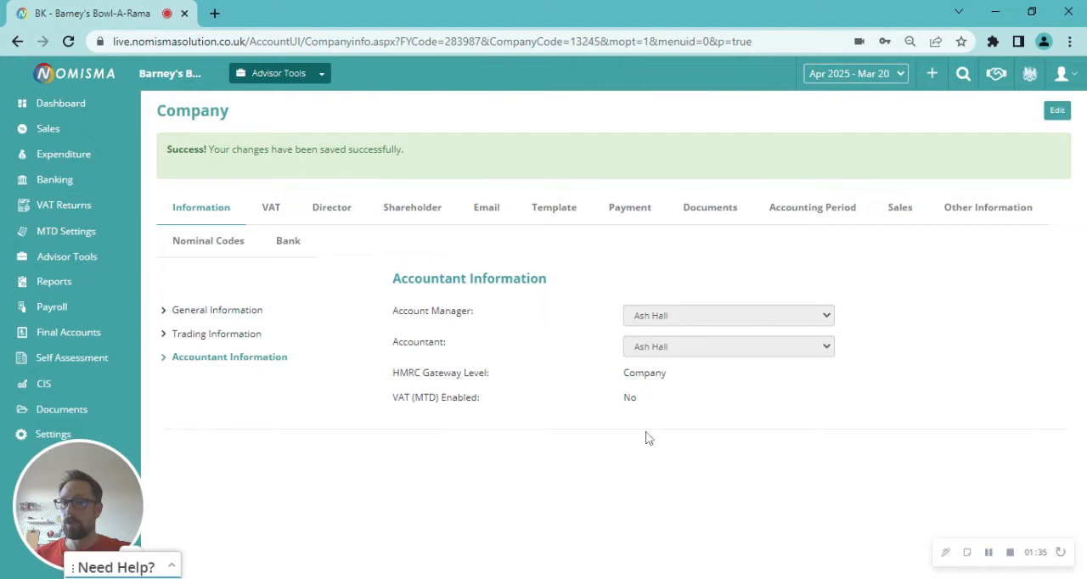
mouse_move(449, 382)
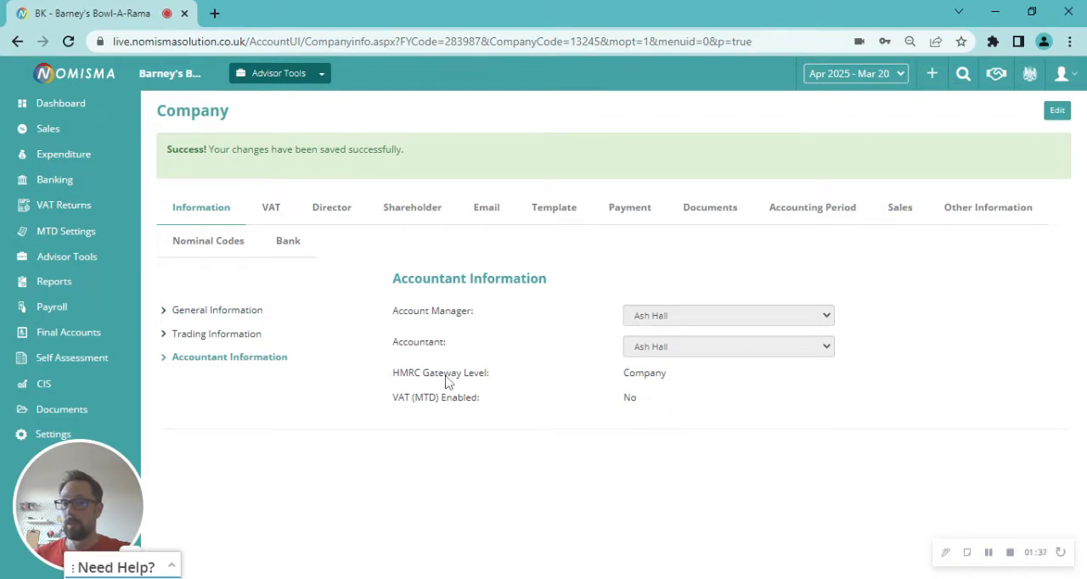
mouse_move(601, 372)
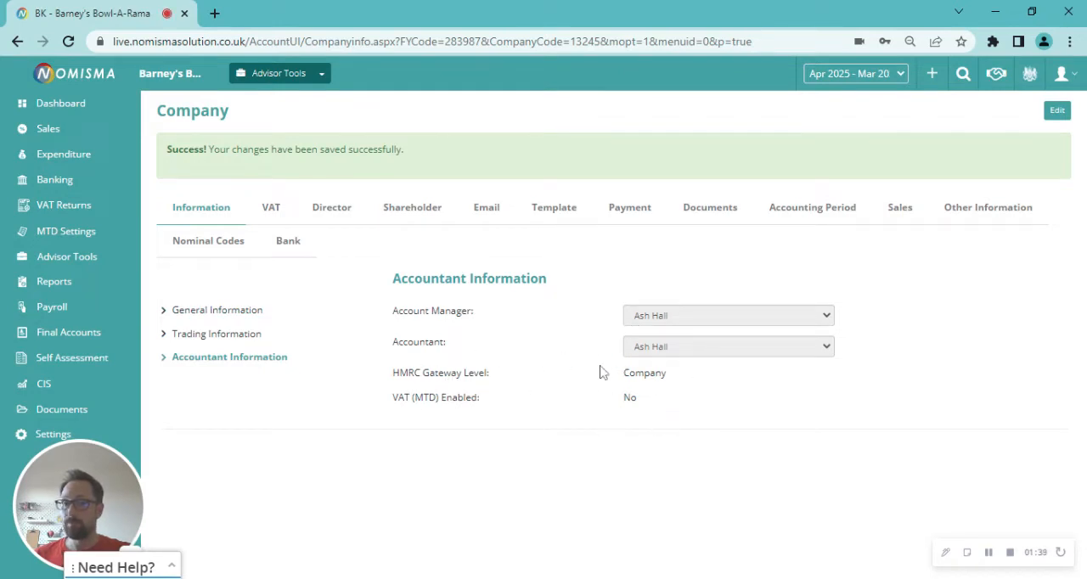
mouse_move(614, 370)
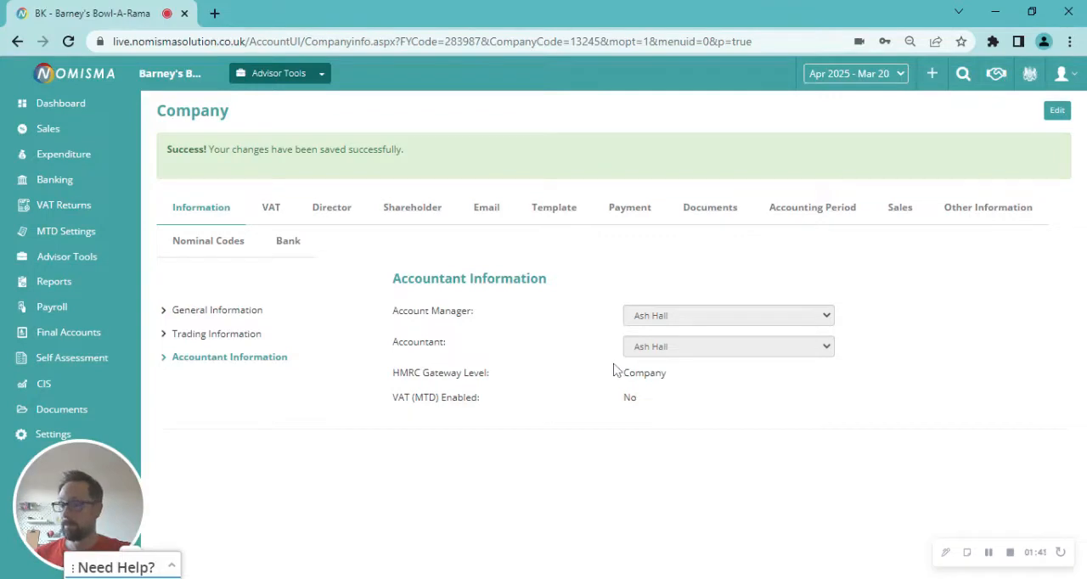
mouse_move(58, 236)
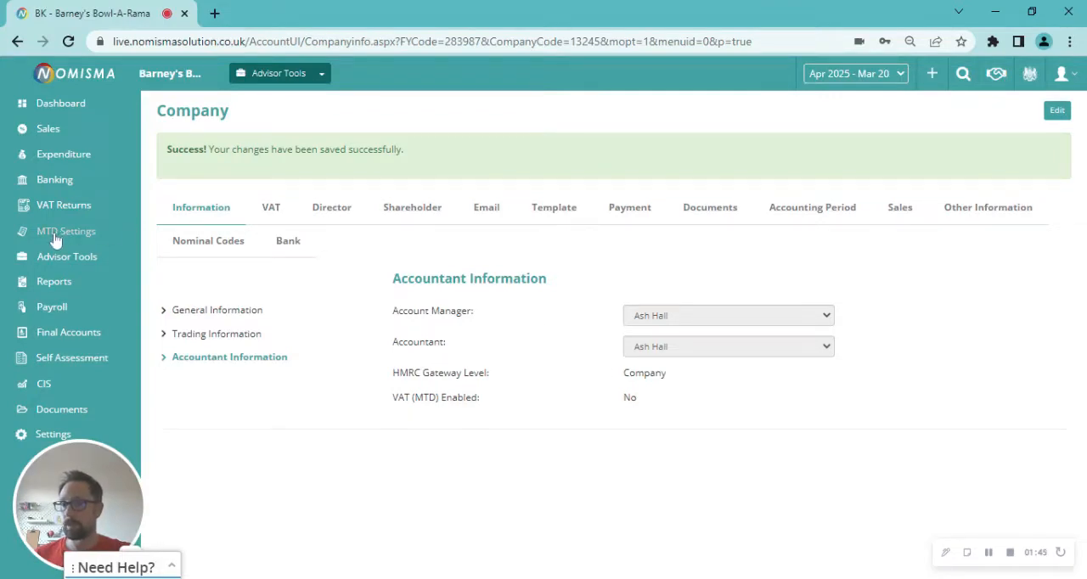
click(66, 231)
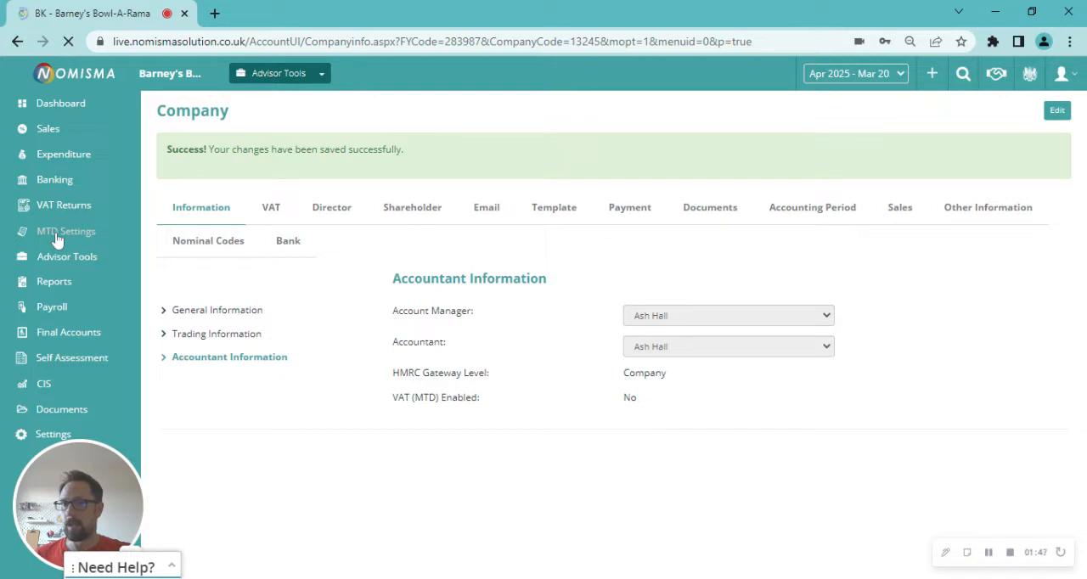
- Request a read access token from the Company MTD Setting page, reaching HMRC's authorisation page
click(65, 231)
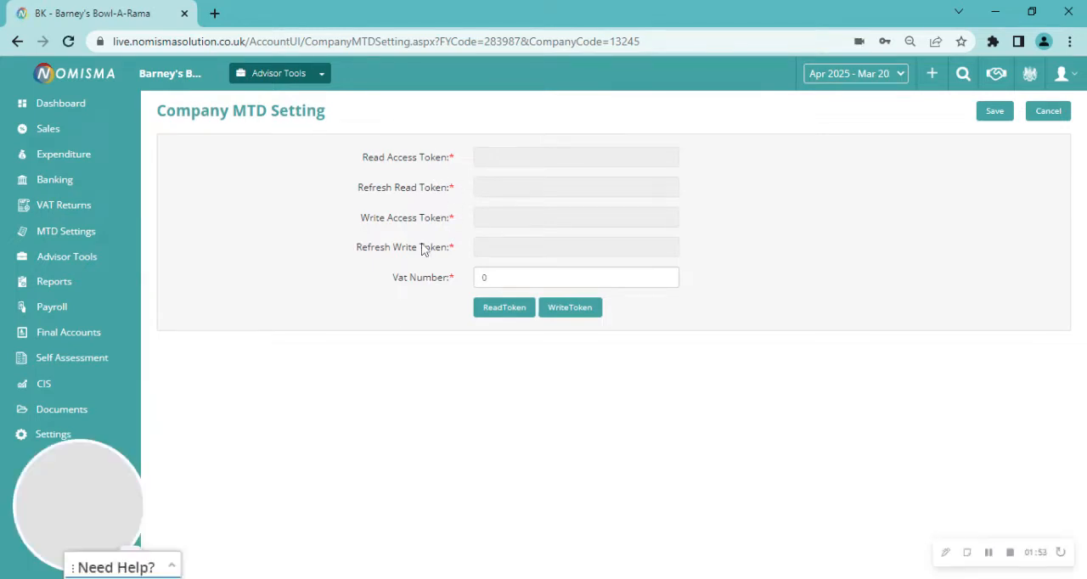
mouse_move(502, 308)
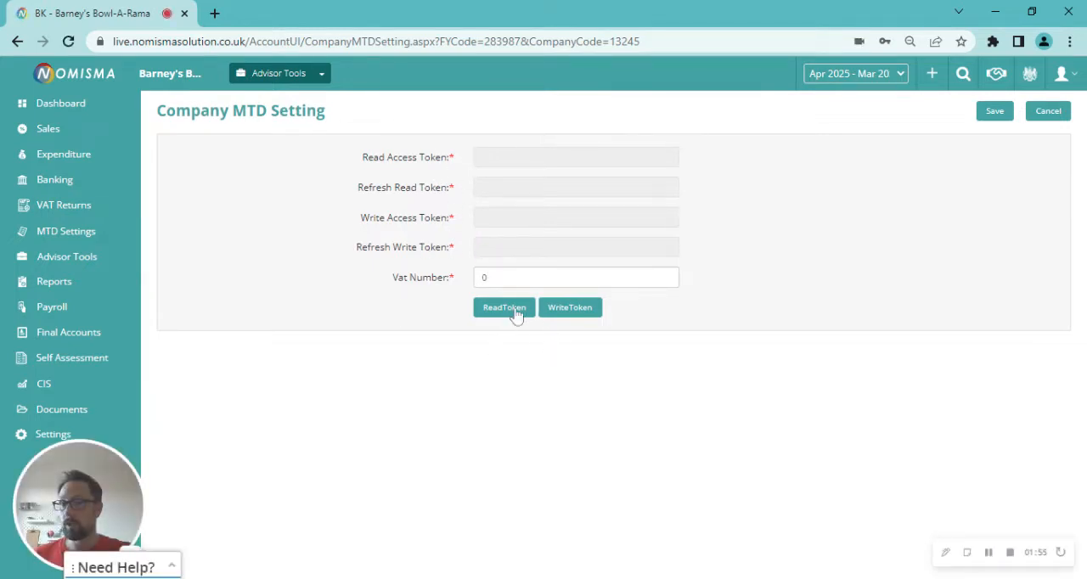
click(503, 307)
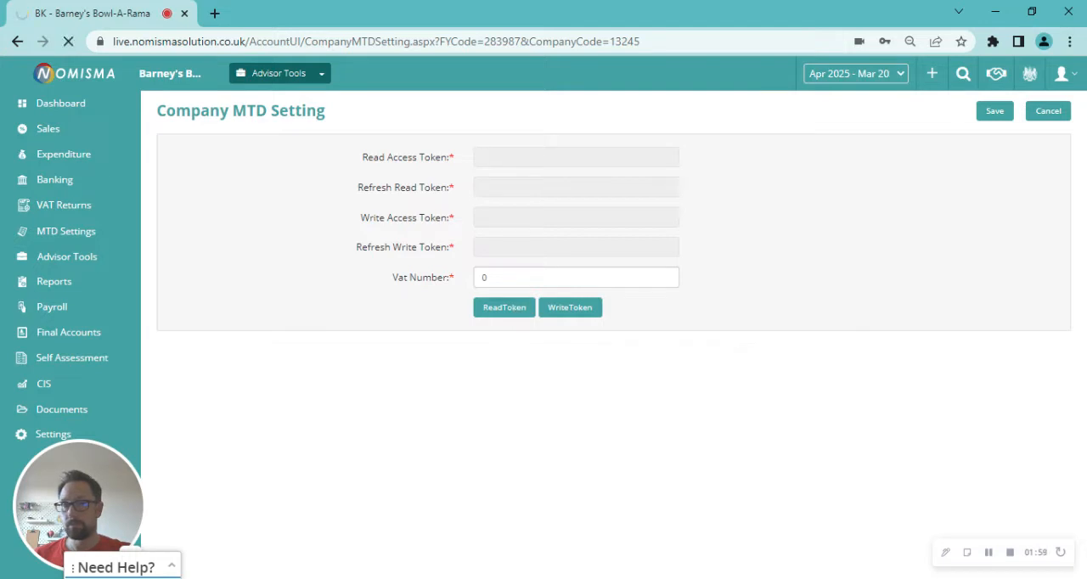
click(503, 306)
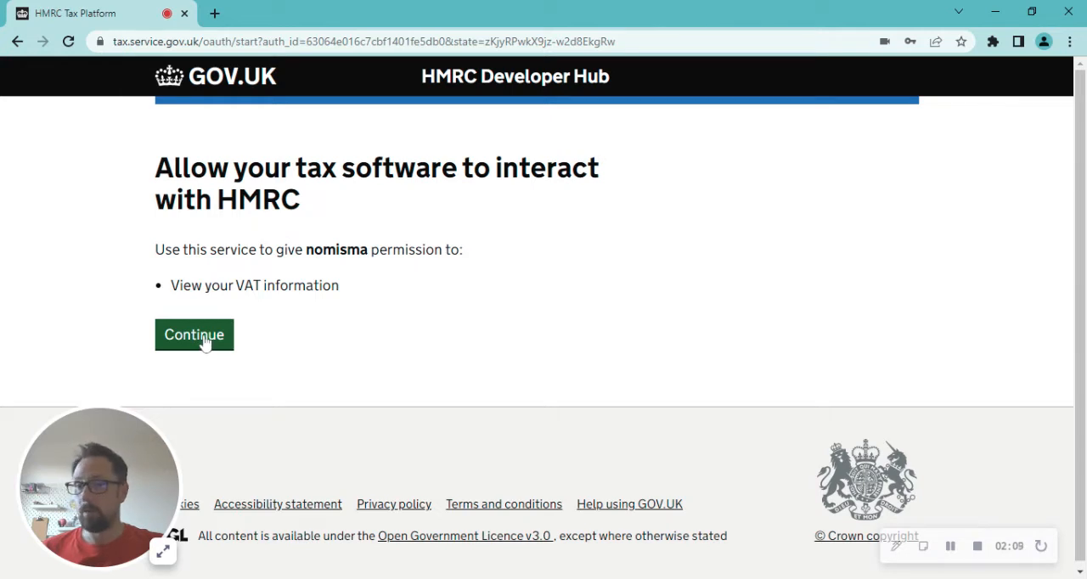
- Allow Nomisma to view VAT information and proceed to Government Gateway sign-in
click(193, 334)
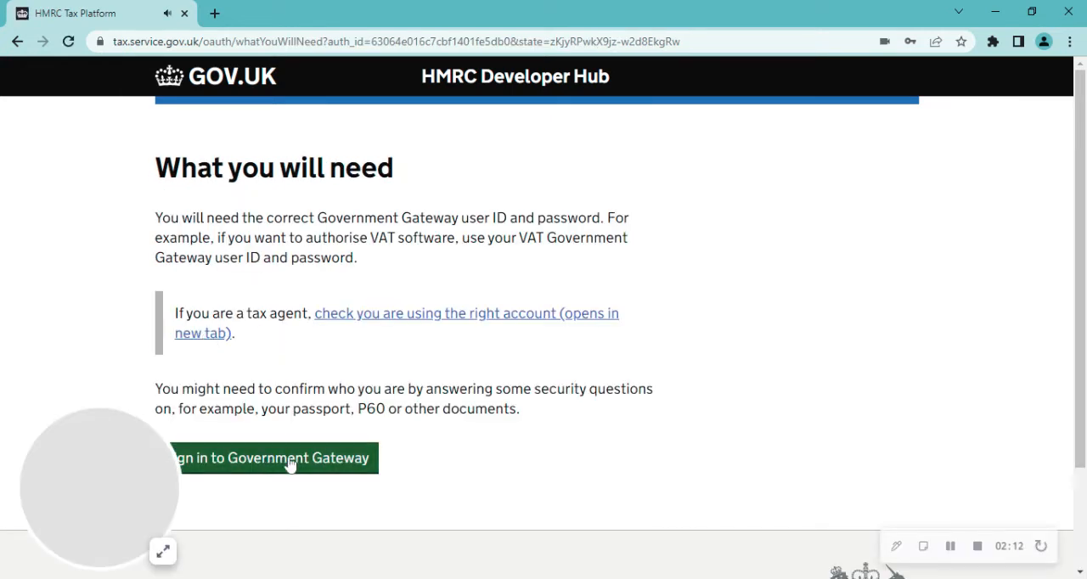
click(267, 458)
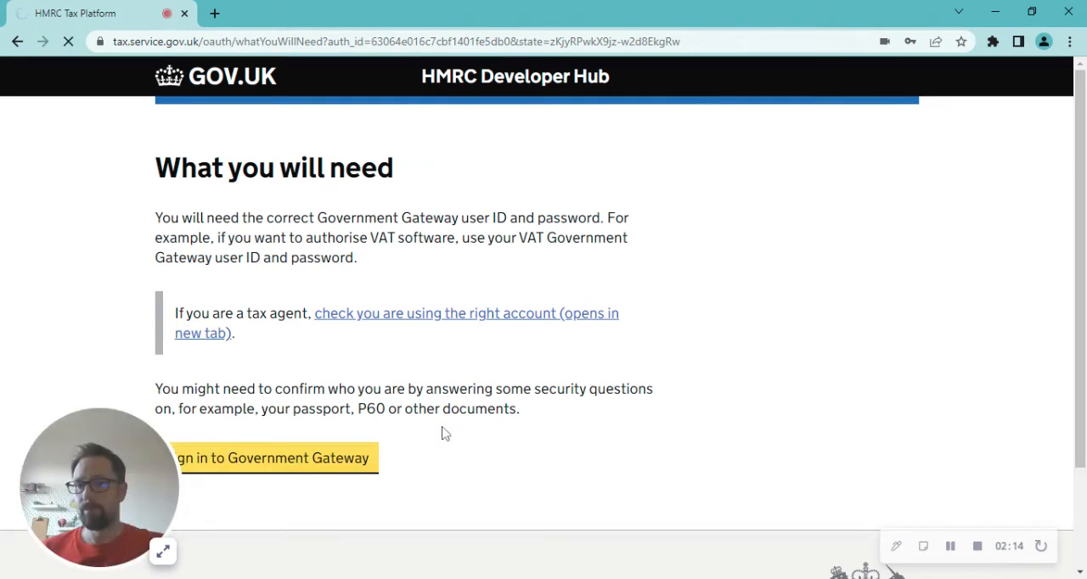
- View the Government Gateway sign-in form, then return to the Company MTD Setting page
click(272, 458)
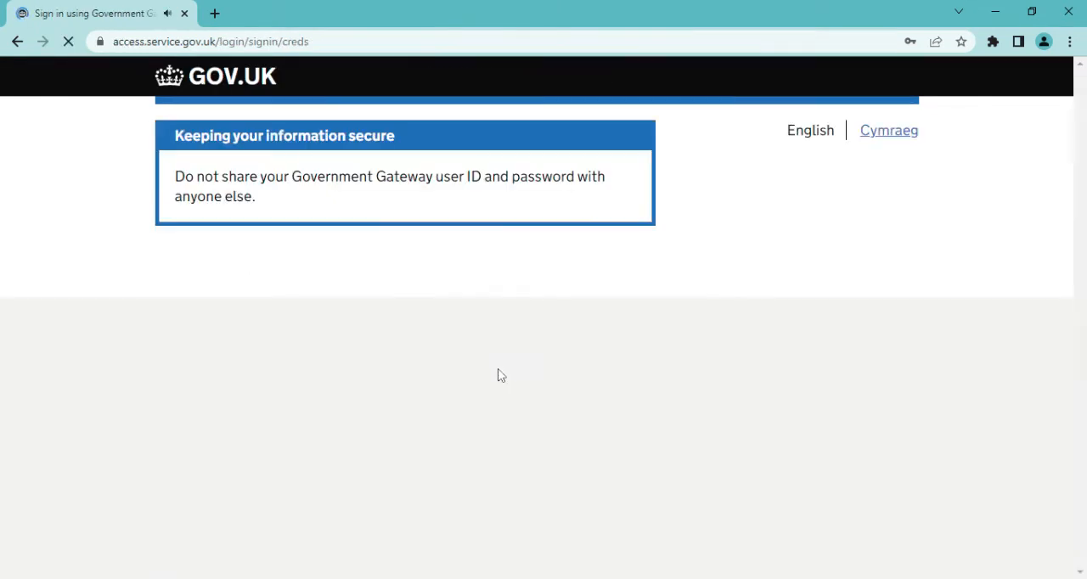
scroll(up, 3)
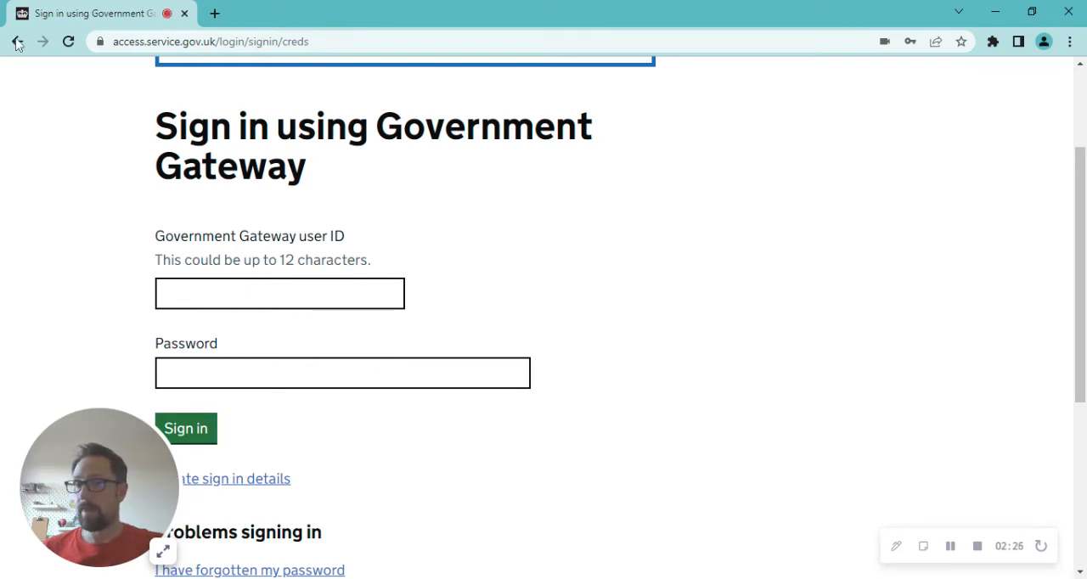
click(16, 41)
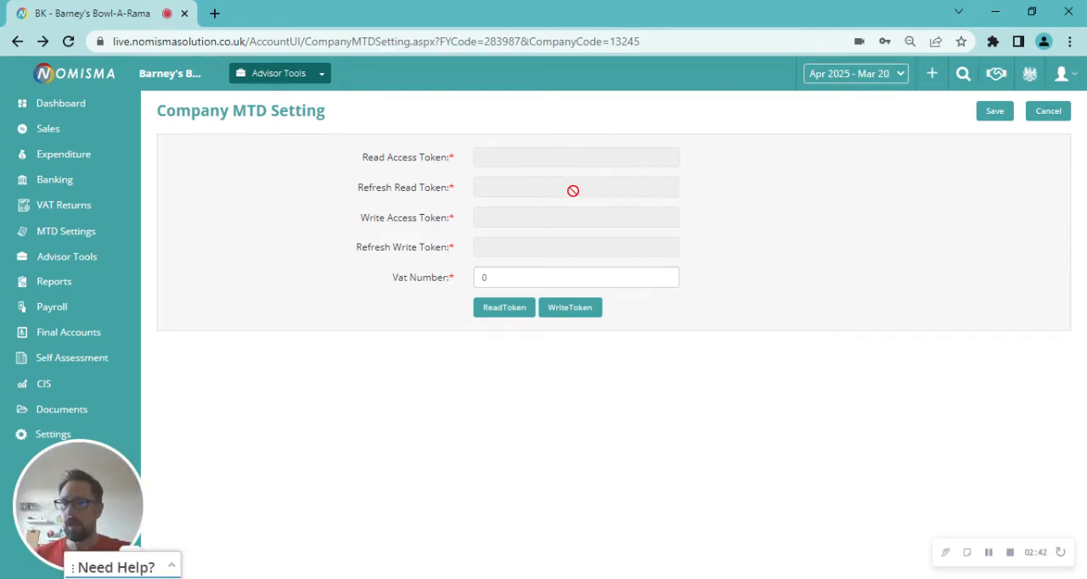
mouse_move(576, 321)
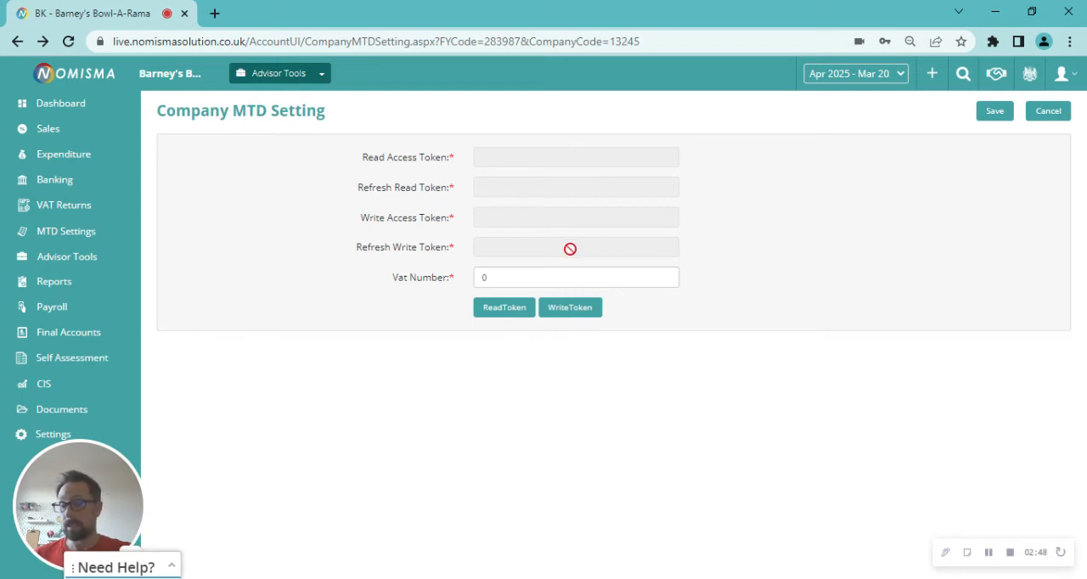
mouse_move(486, 238)
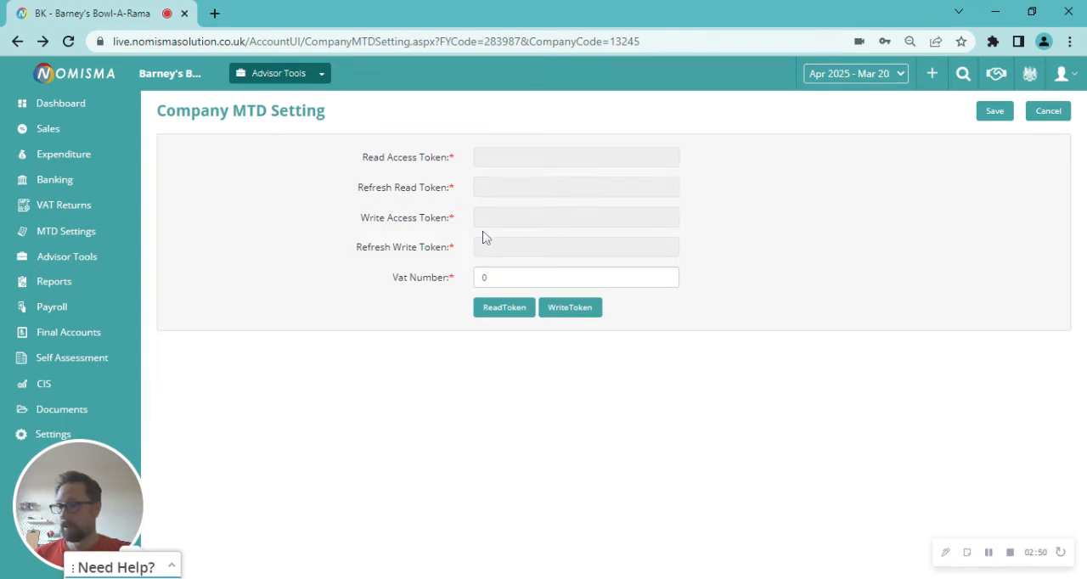
mouse_move(581, 240)
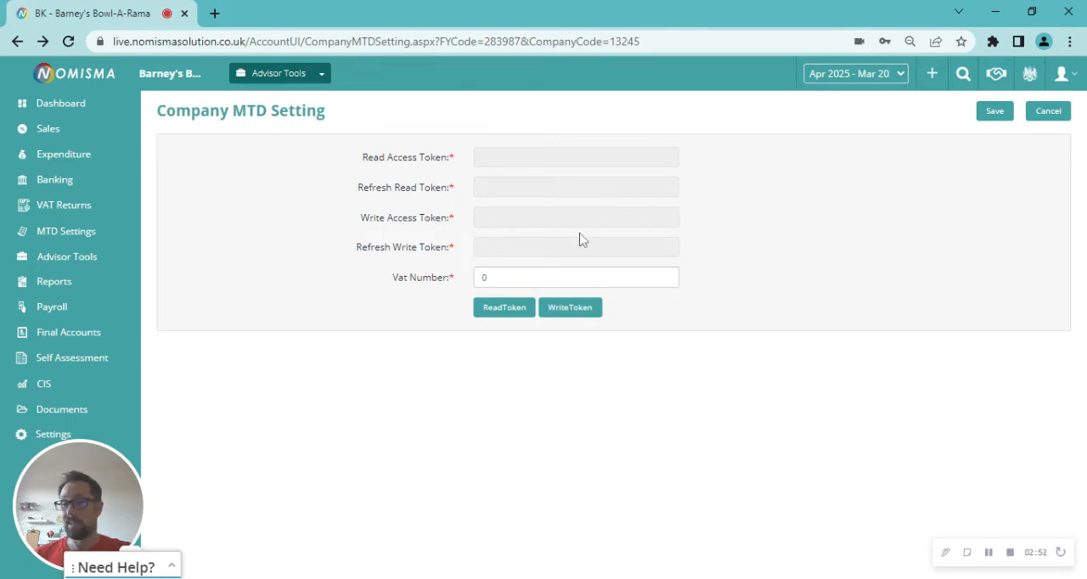
mouse_move(503, 238)
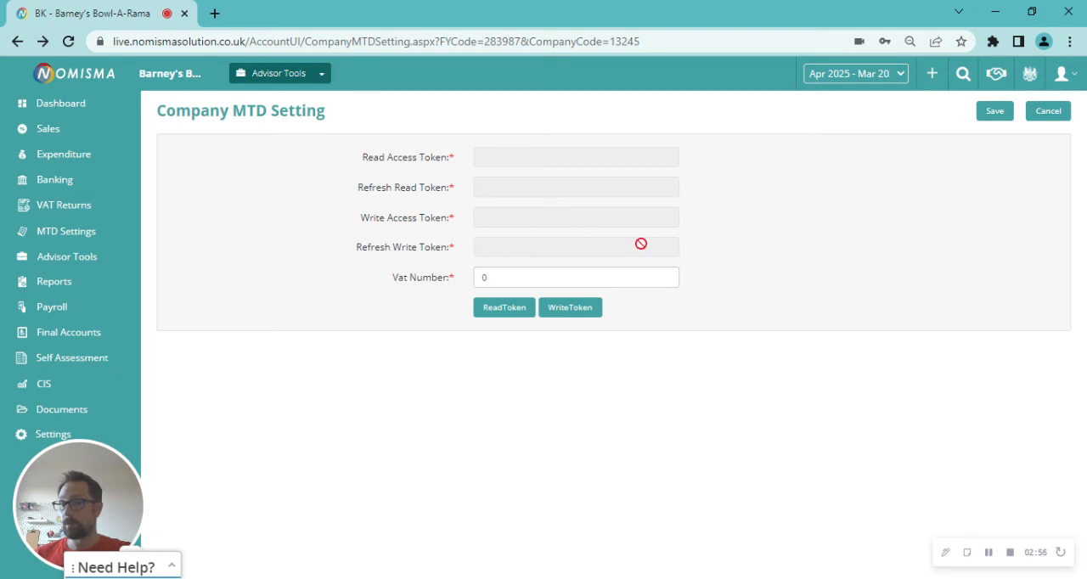
mouse_move(595, 279)
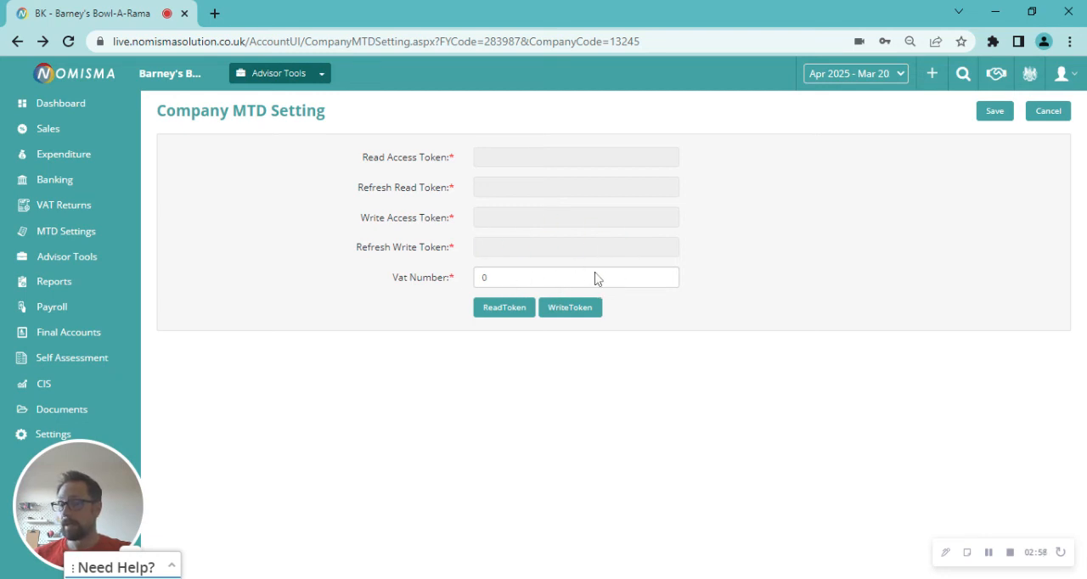
mouse_move(840, 239)
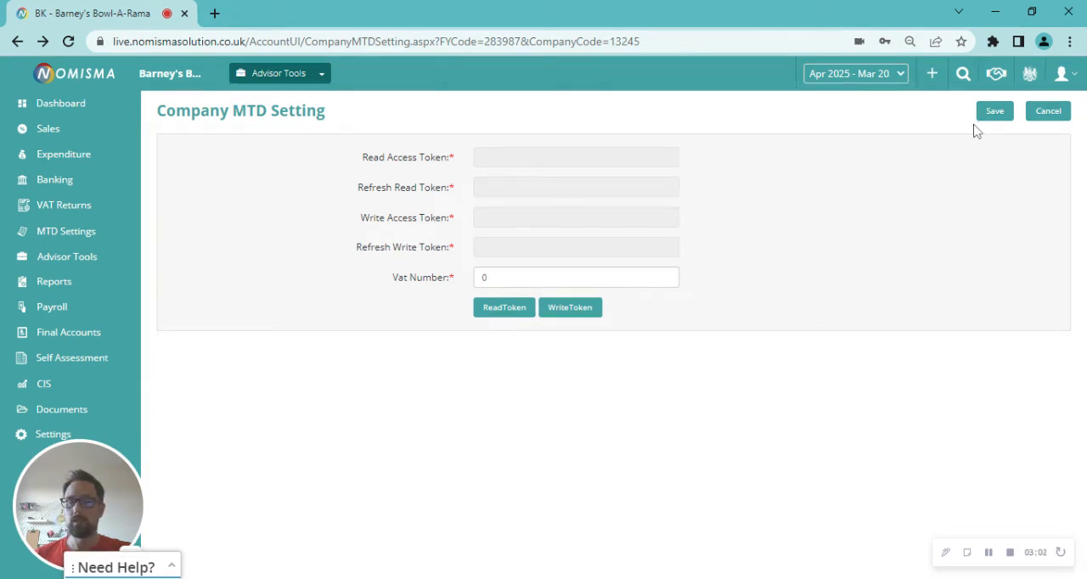
mouse_move(832, 214)
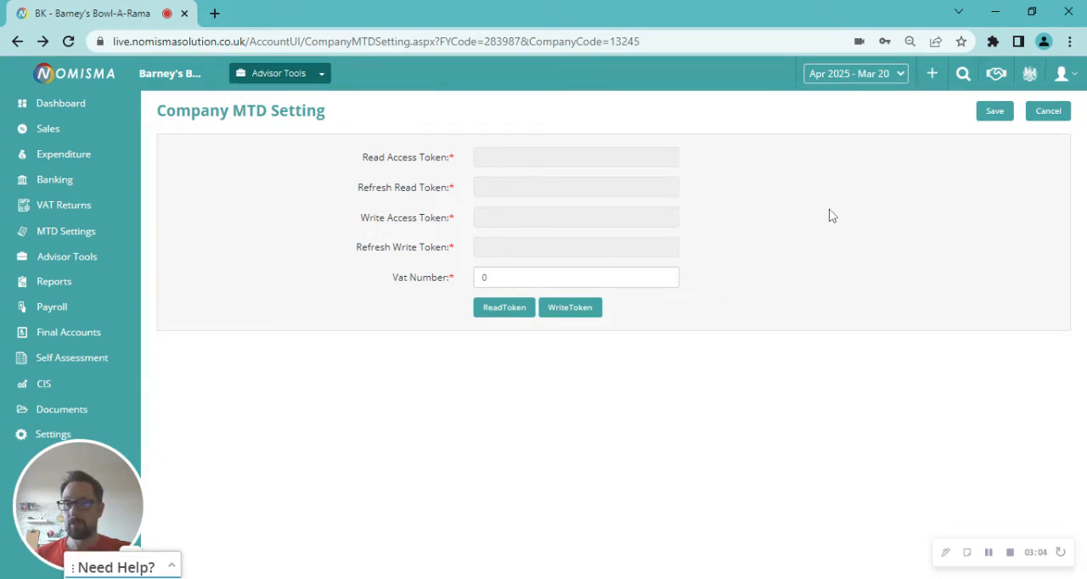
mouse_move(802, 217)
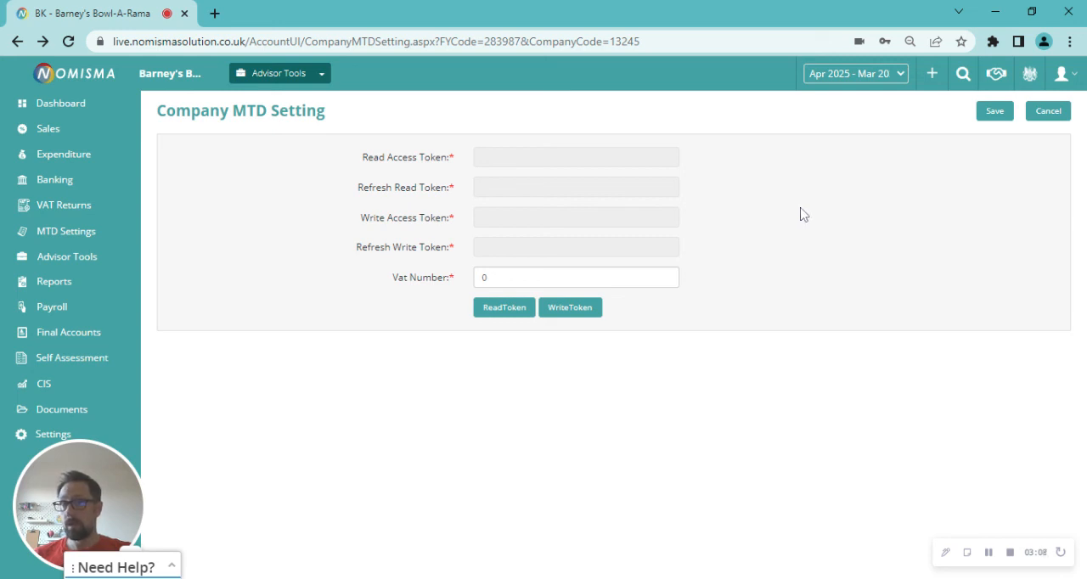
mouse_move(831, 214)
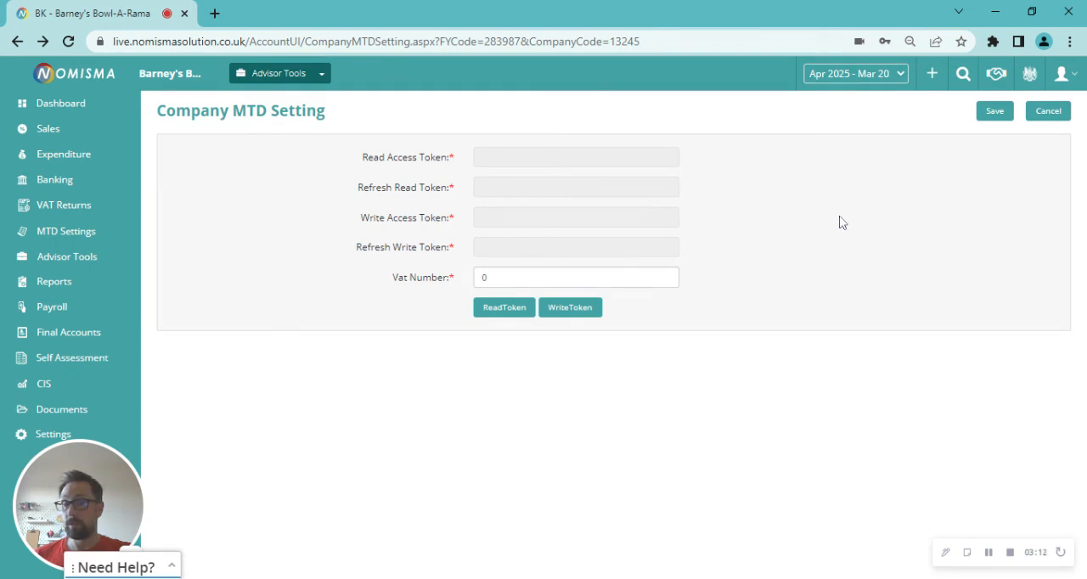
mouse_move(836, 214)
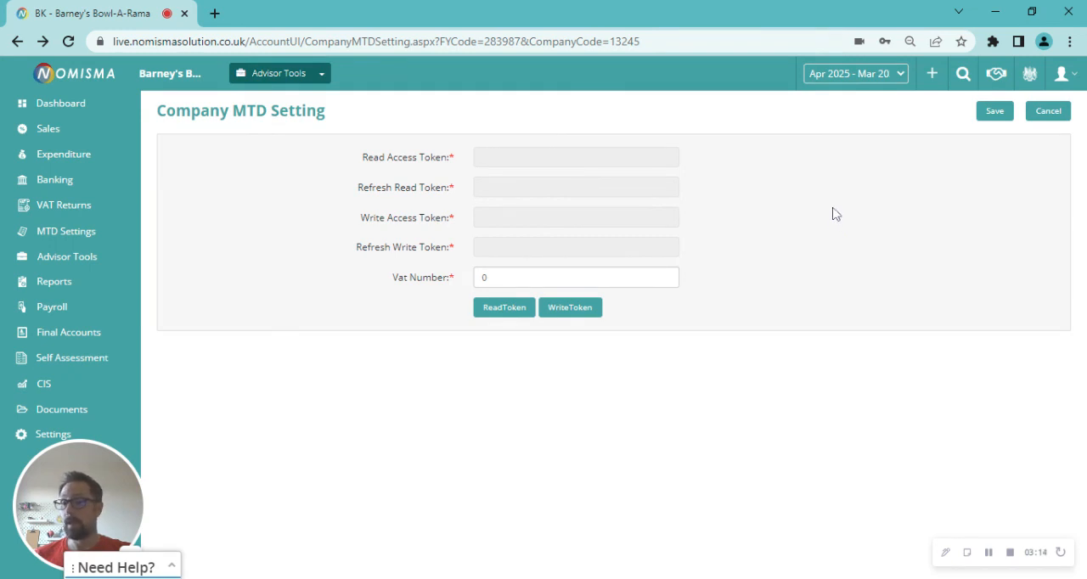
mouse_move(815, 226)
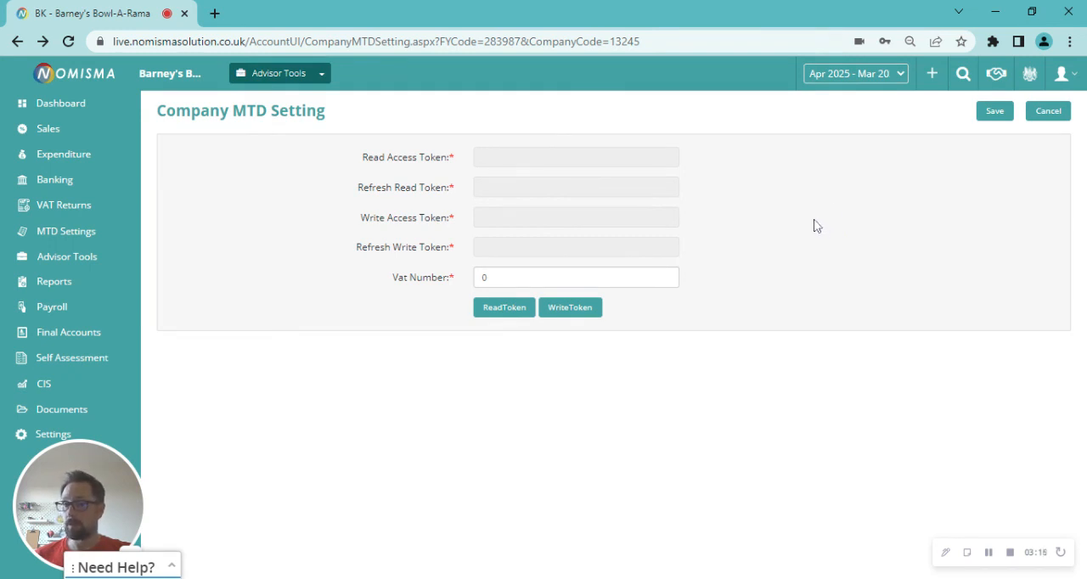